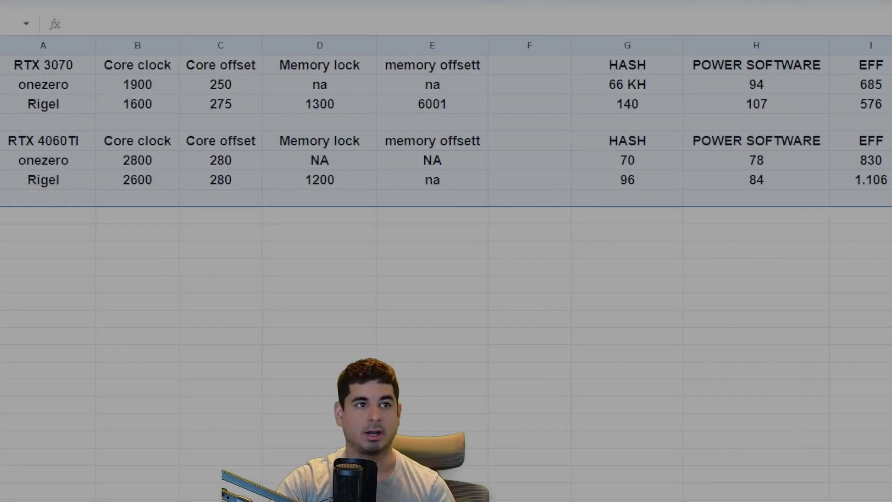
Review the RTX 3070 Rigel row: 1600 core clock, 1300 memory lock, 6001 memory offset, 107 software power.
click(136, 300)
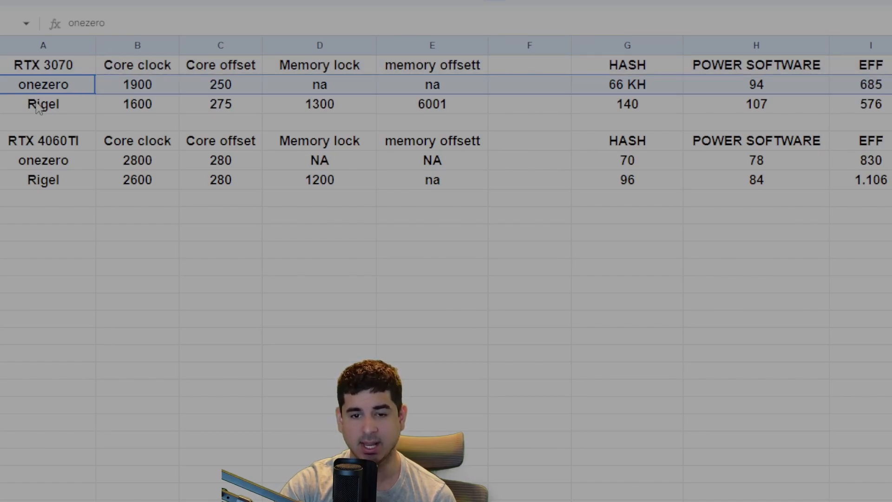
click(43, 103)
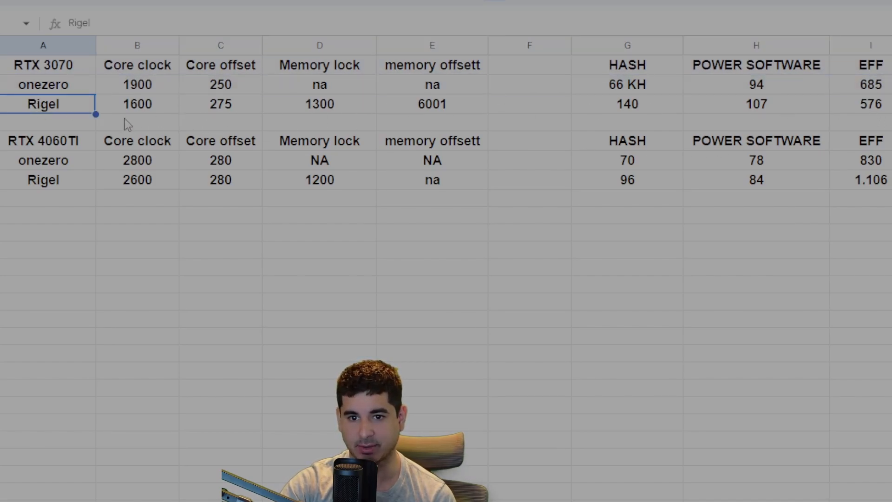
click(137, 103)
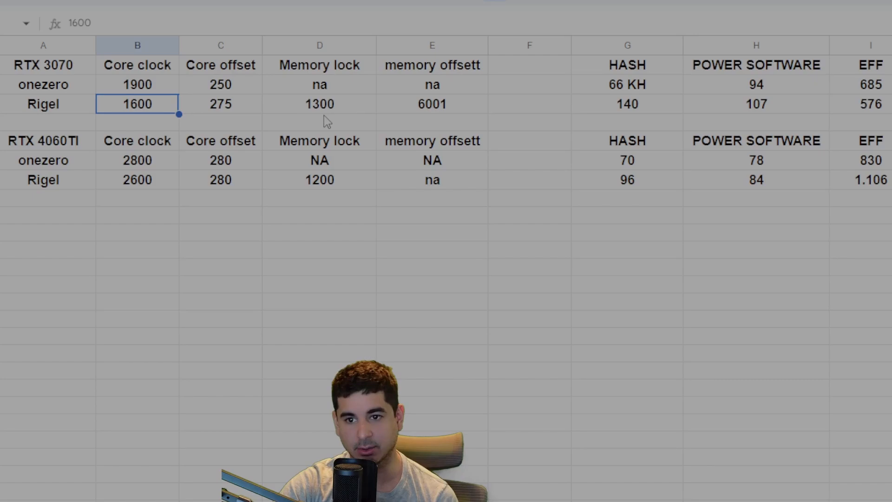
click(432, 103)
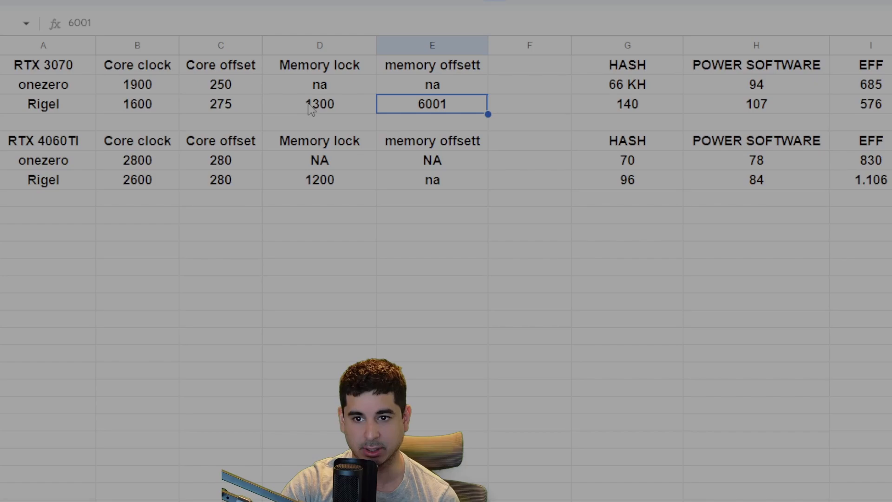
click(319, 103)
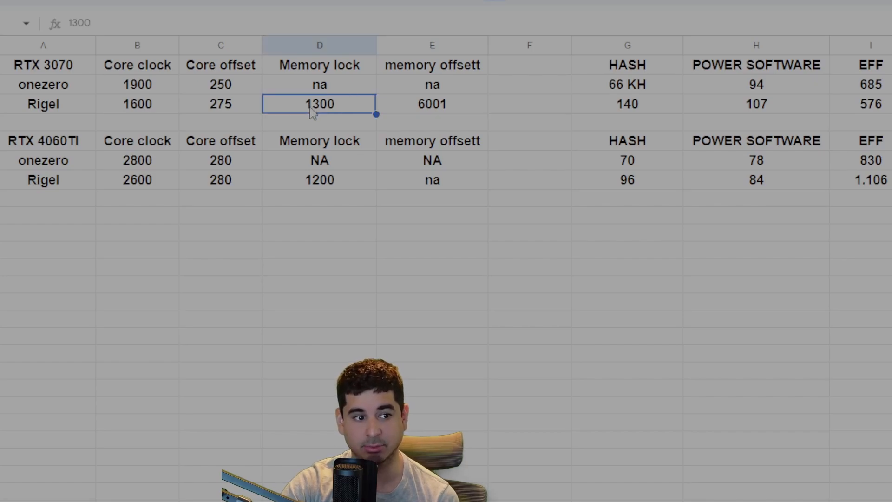
click(433, 103)
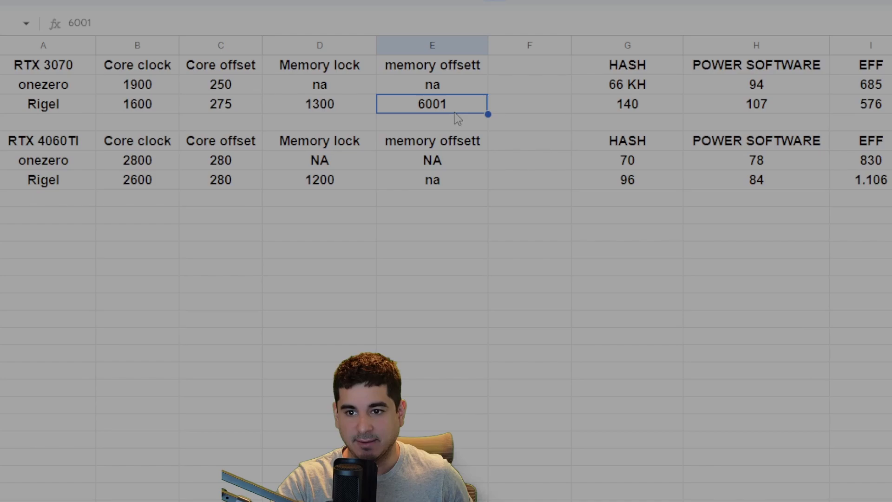
mouse_move(555, 120)
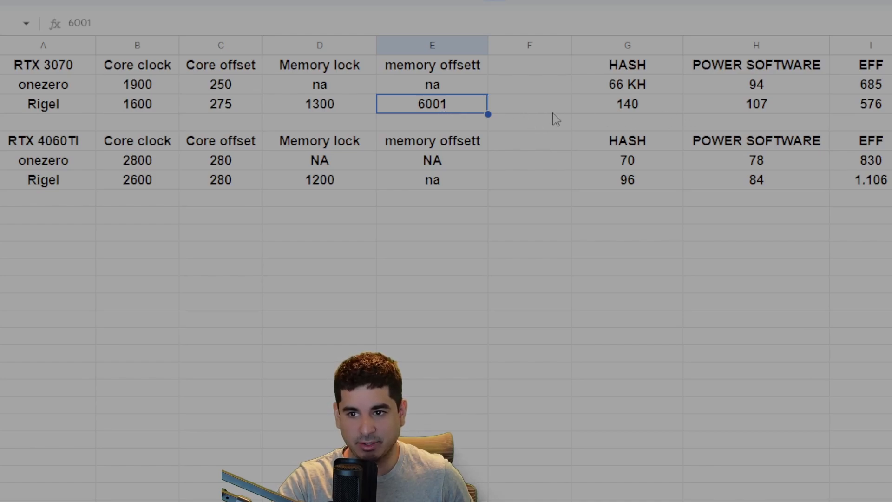
click(756, 103)
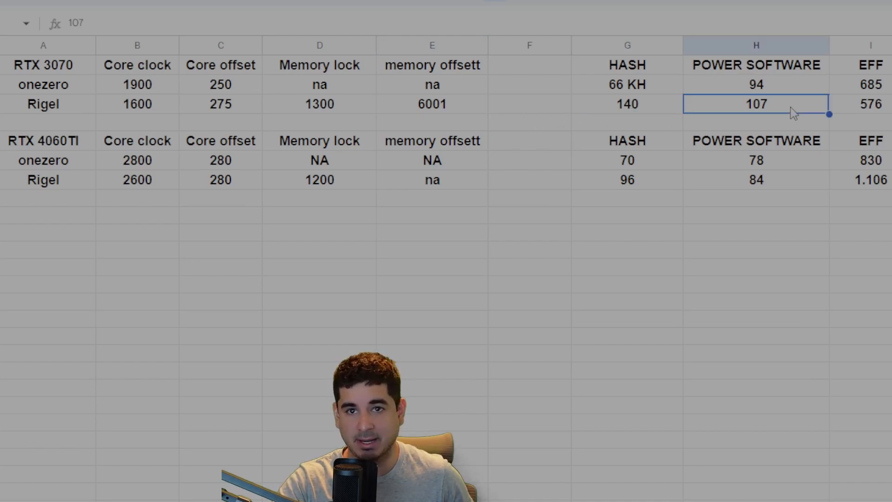
click(529, 103)
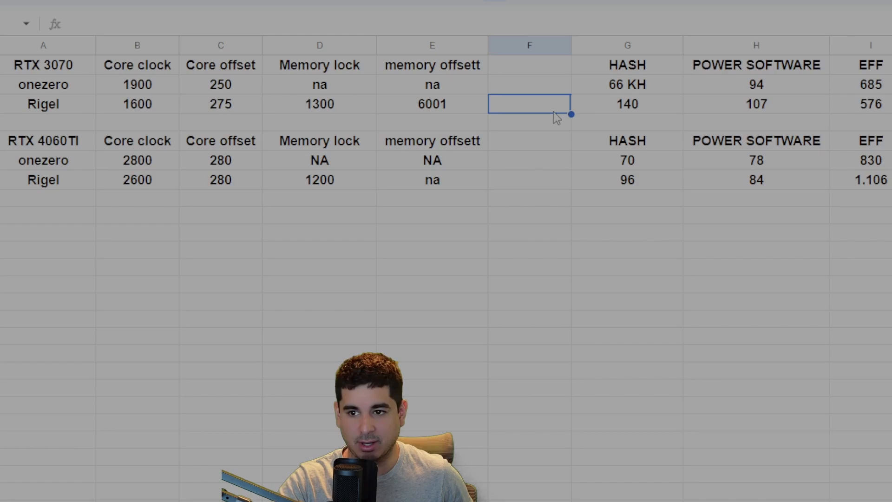
click(433, 104)
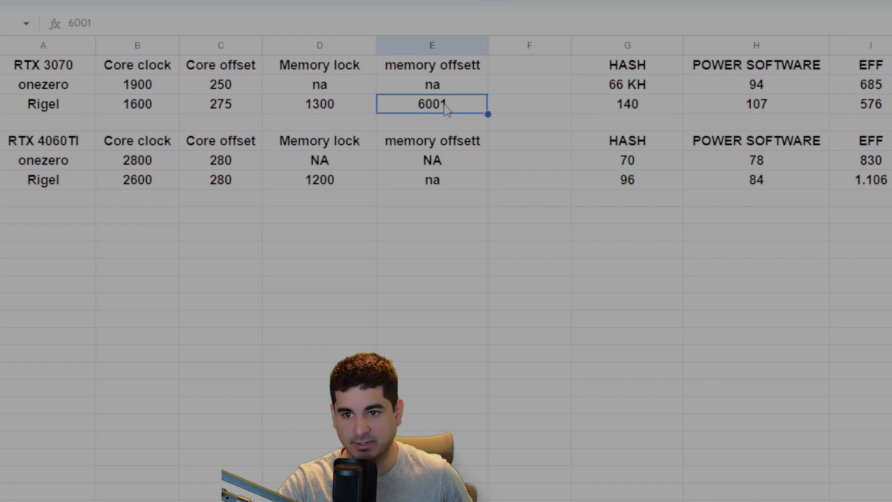
mouse_move(143, 113)
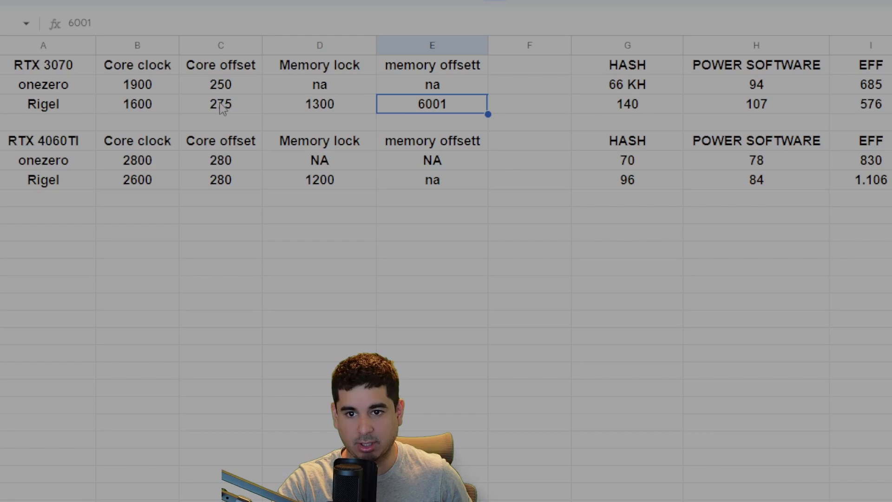
mouse_move(222, 126)
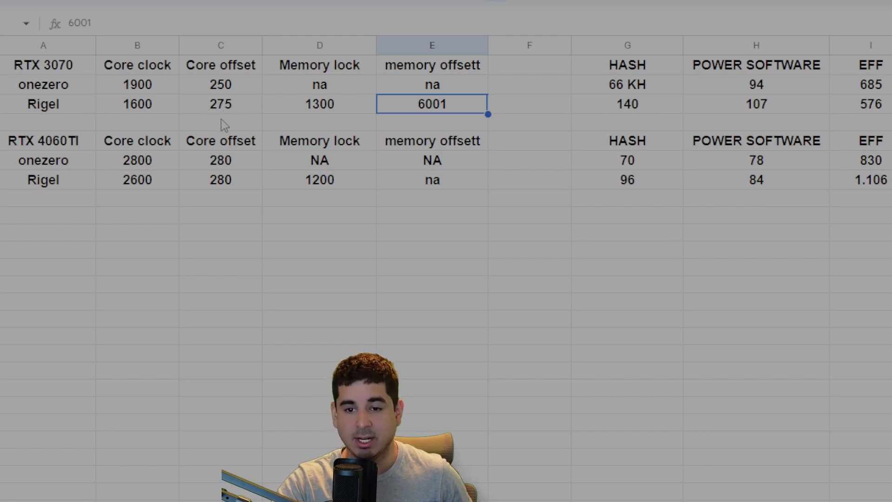
Compare onezero's na memory lock with Rigel's 1300 lock and 6001 offset on RTX 3070.
click(221, 121)
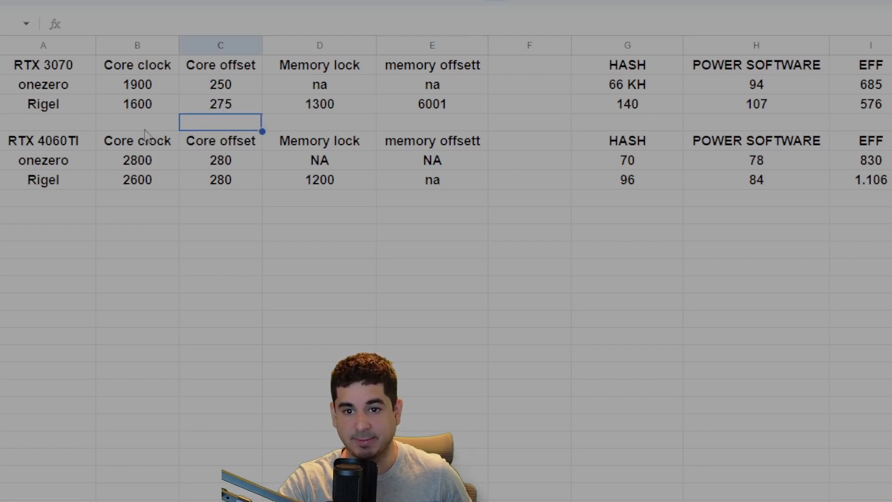
click(136, 103)
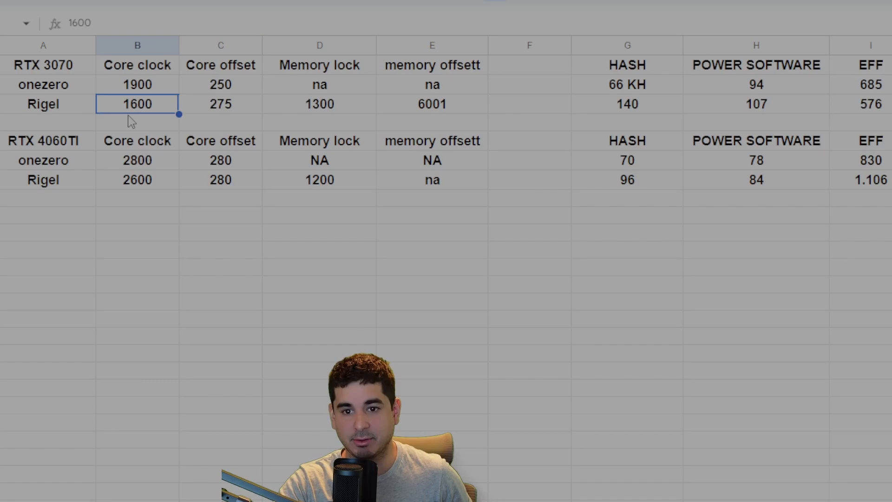
mouse_move(147, 93)
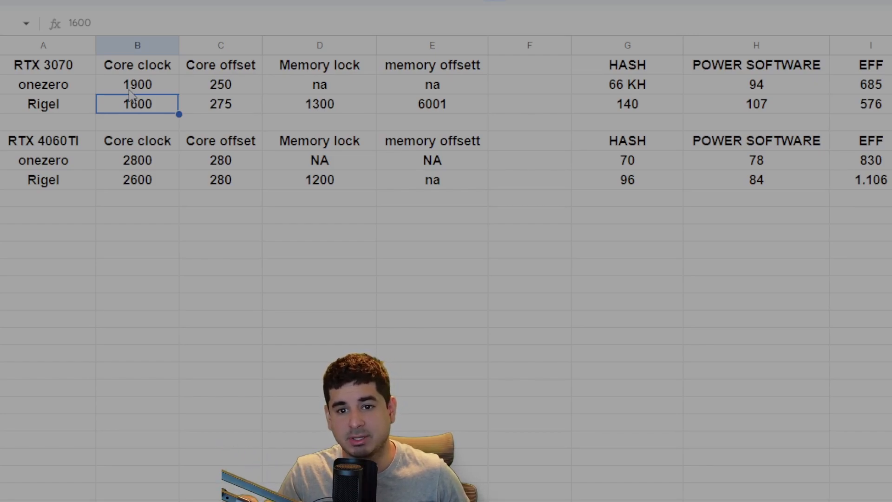
mouse_move(197, 126)
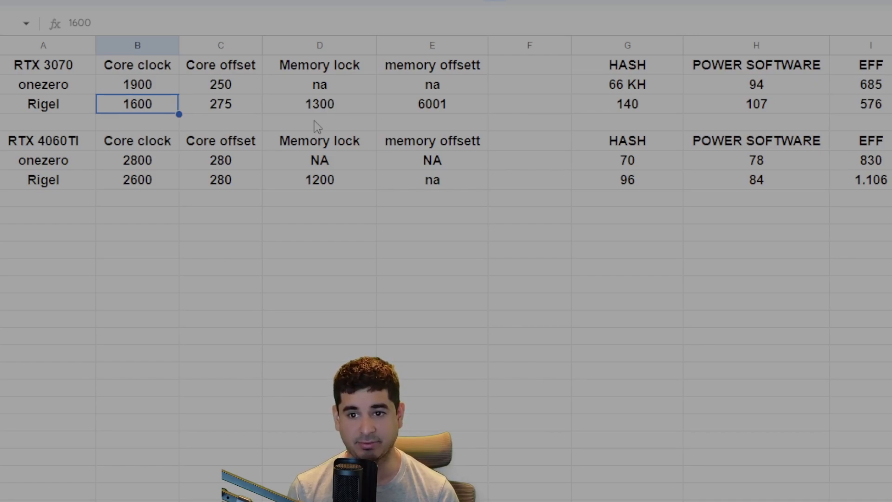
click(318, 85)
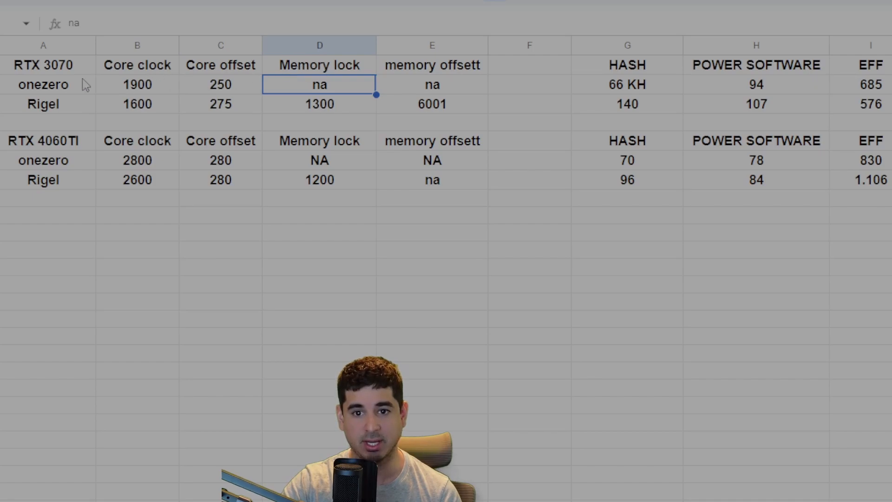
click(319, 103)
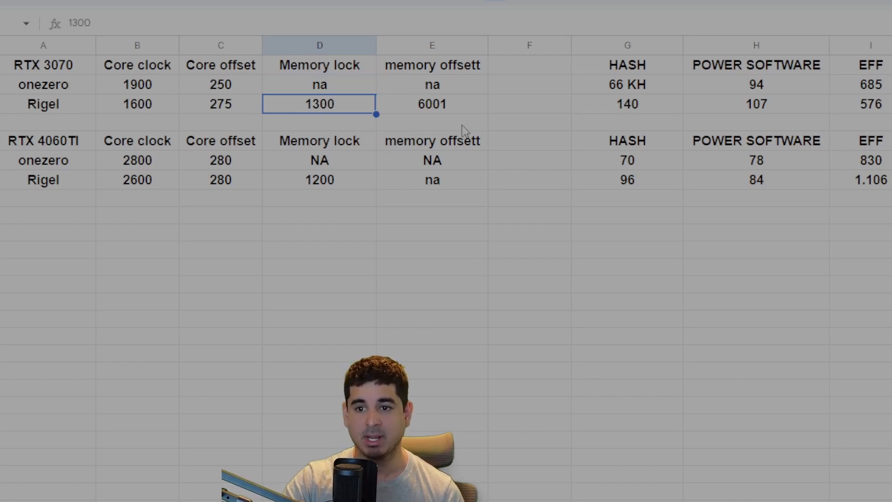
click(432, 123)
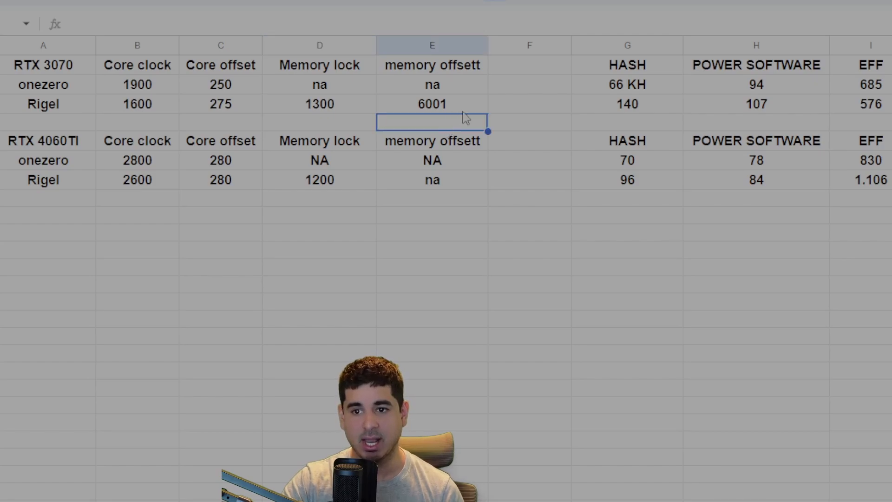
click(431, 103)
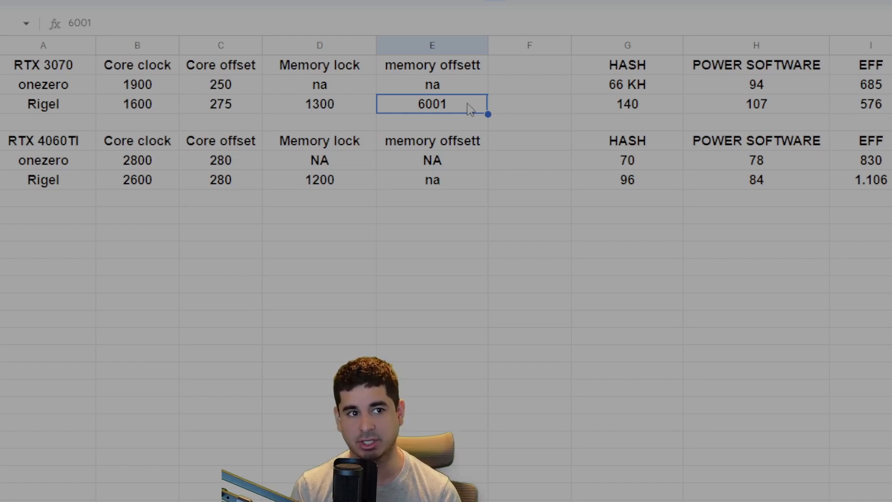
mouse_move(766, 101)
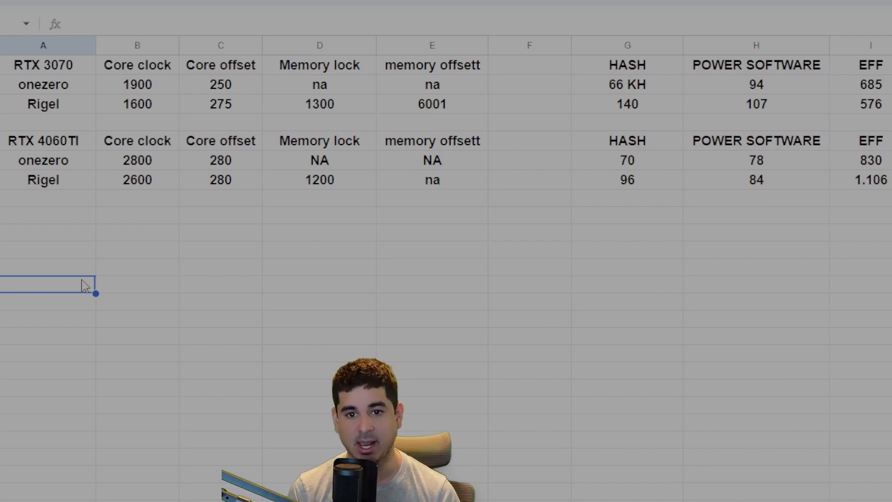
mouse_move(72, 256)
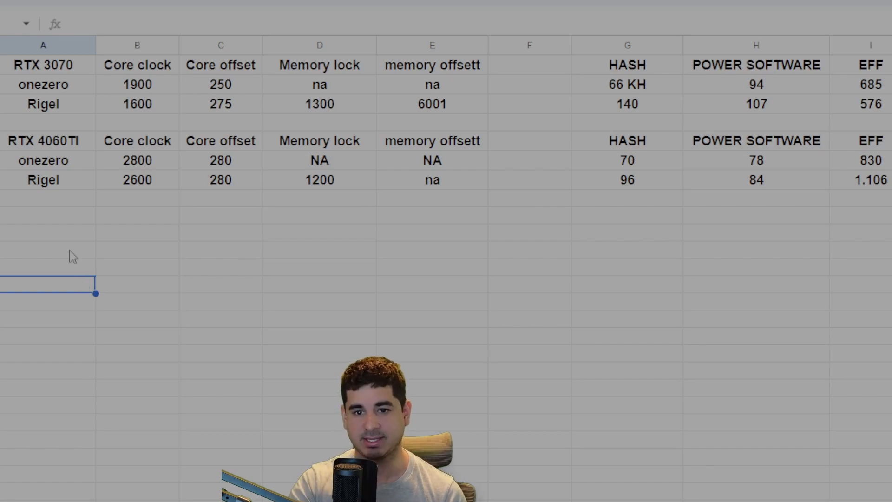
Review Rigel's RTX 4060Ti 280 core offset and 1200 memory lock, then bring up Rigel Miner config in HiveOS.
click(221, 179)
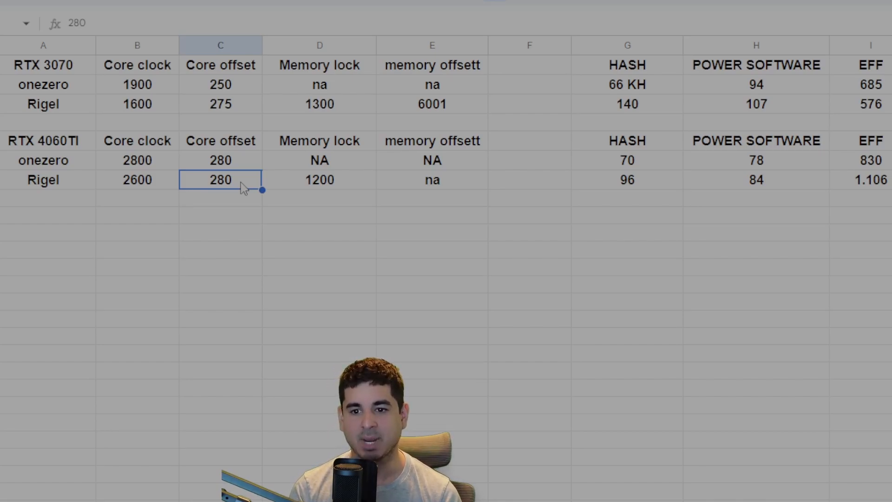
mouse_move(324, 192)
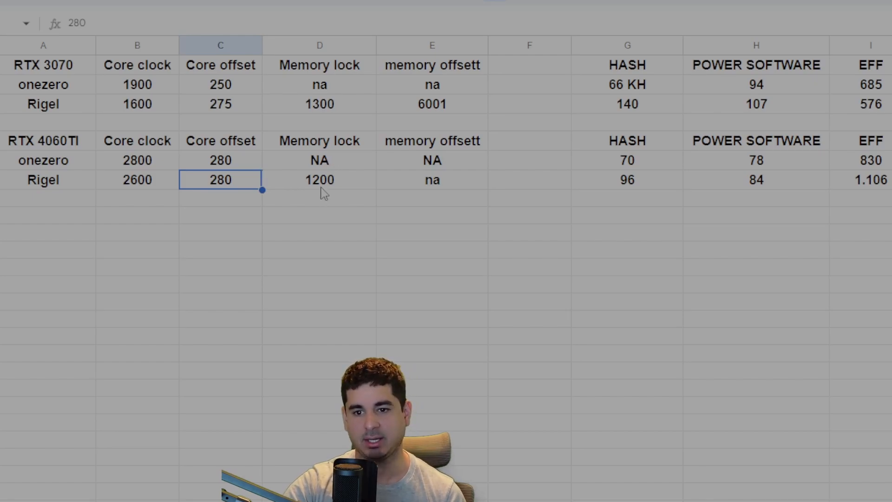
click(319, 180)
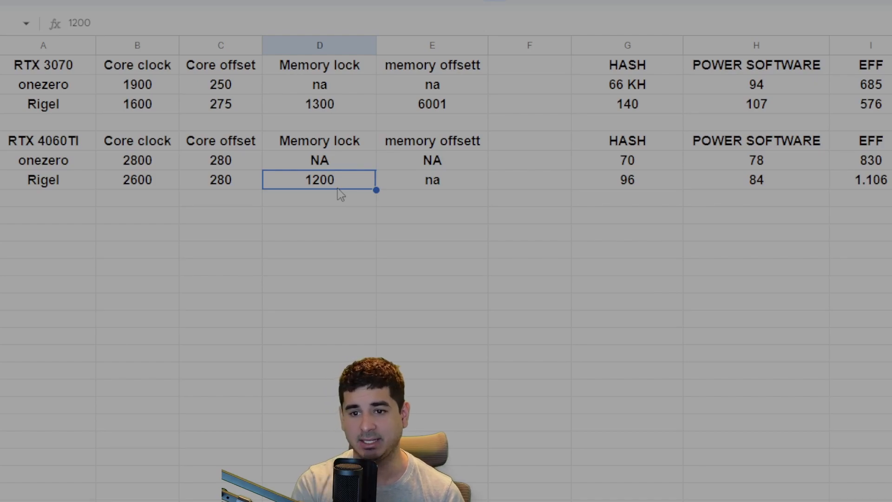
click(432, 179)
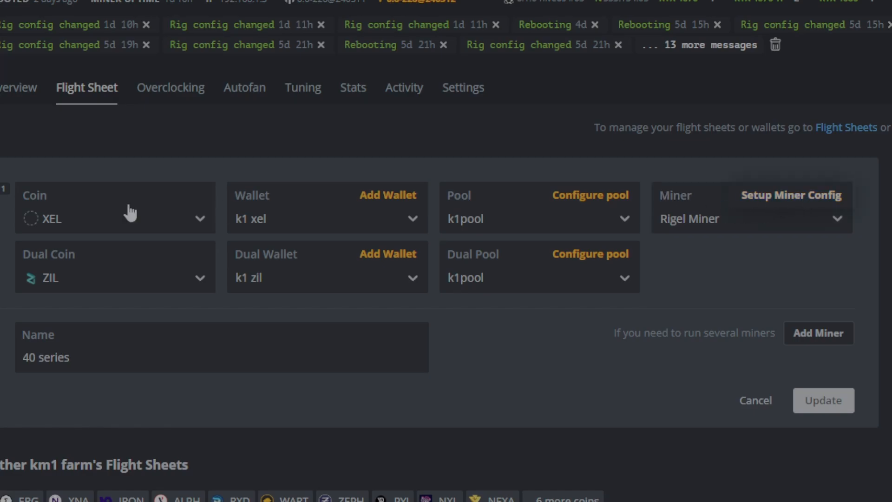
click(790, 195)
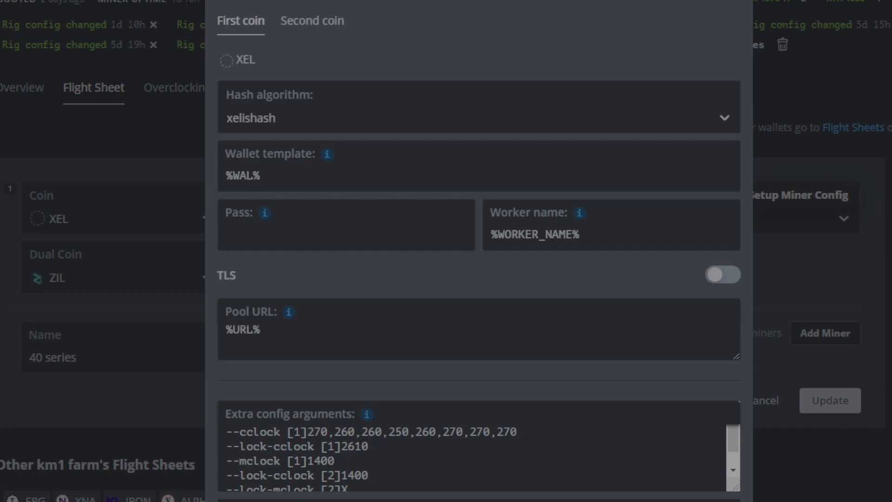